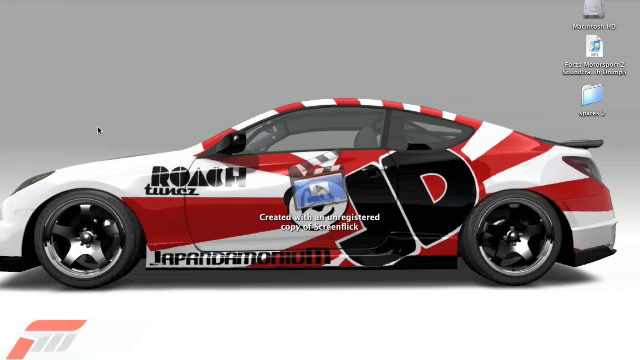
{"action": "mouse_move", "coordinate": [24, 20]}
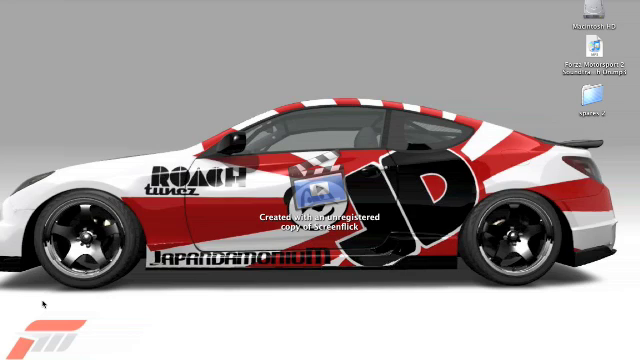
{"action": "mouse_move", "coordinate": [44, 302]}
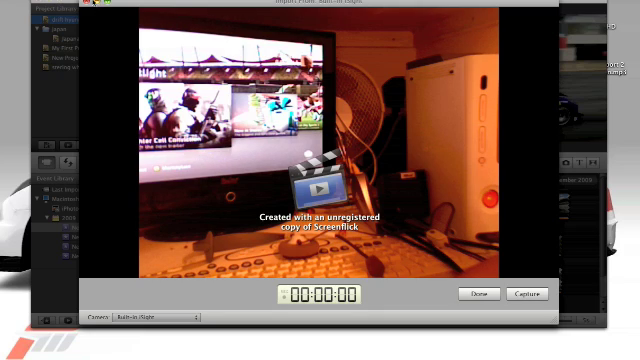
Step: Dismiss iMovie's camera import view with Done, capturing nothing
{"action": "left_click", "coordinate": [478, 294]}
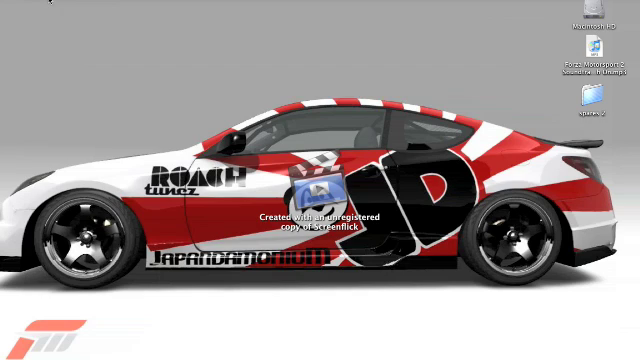
{"action": "mouse_move", "coordinate": [320, 340]}
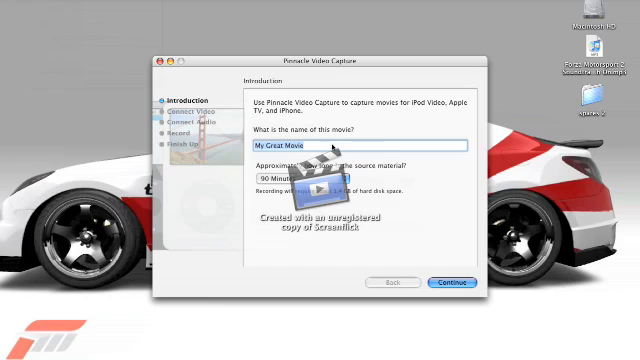
Step: Name the movie 'Tutorial for Youtube', choose an approximate duration, and continue through Connect Video to Capture Video
{"action": "type", "text": "Tutorial for Y"}
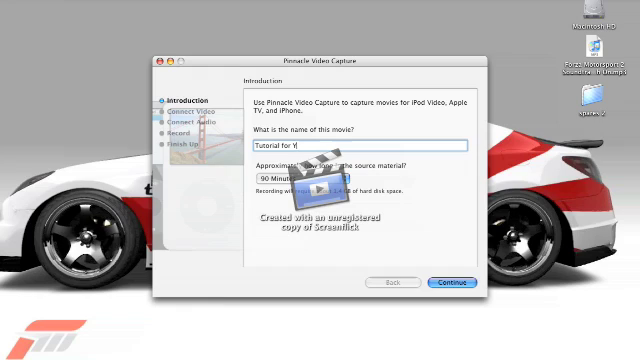
{"action": "type", "text": "outube"}
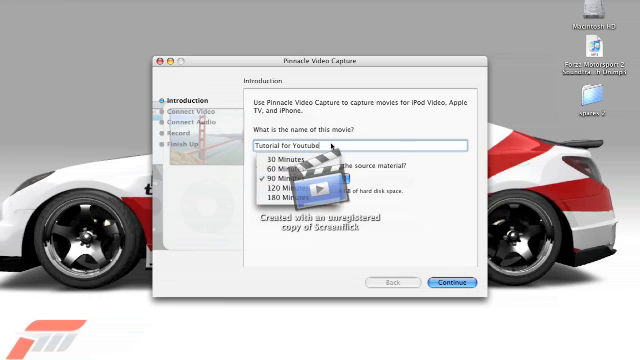
{"action": "left_click", "coordinate": [296, 178]}
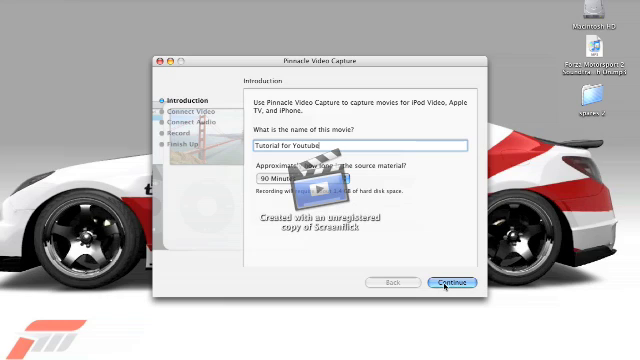
{"action": "left_click", "coordinate": [448, 282]}
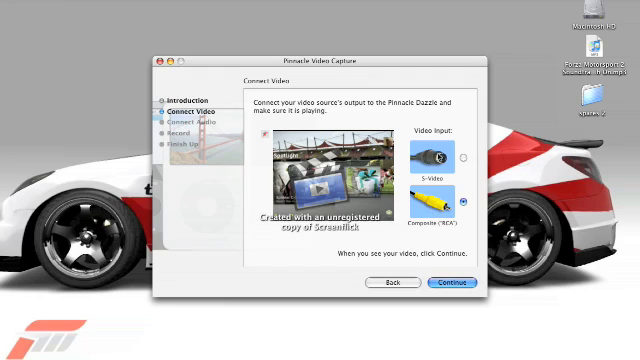
{"action": "left_click", "coordinate": [448, 284]}
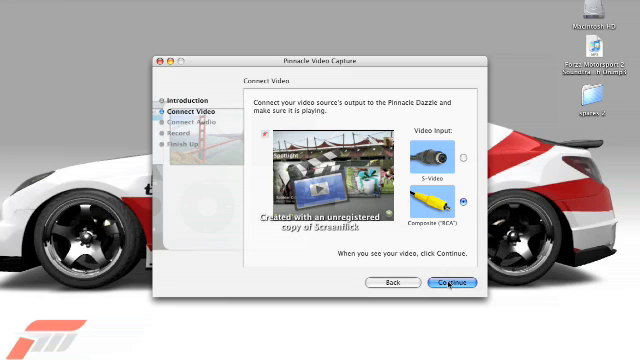
{"action": "left_click", "coordinate": [452, 284]}
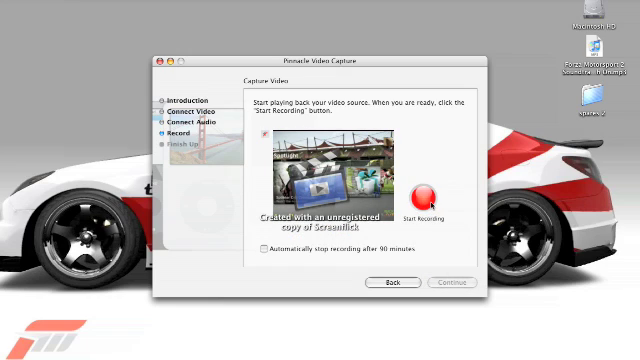
Step: Stop the live Xbox gameplay recording on the Capture Video step
{"action": "left_click", "coordinate": [412, 190]}
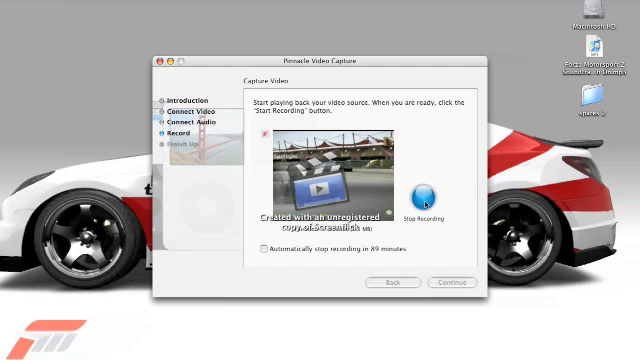
{"action": "left_click", "coordinate": [420, 188]}
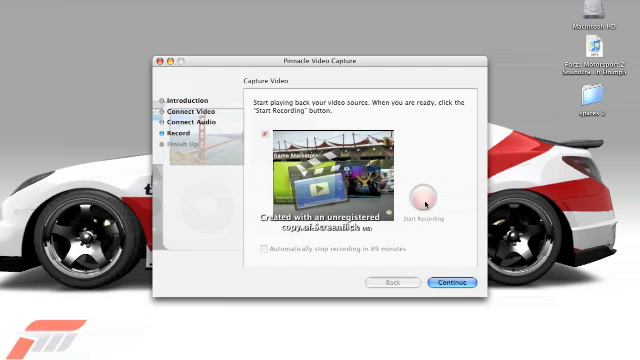
{"action": "mouse_move", "coordinate": [404, 250]}
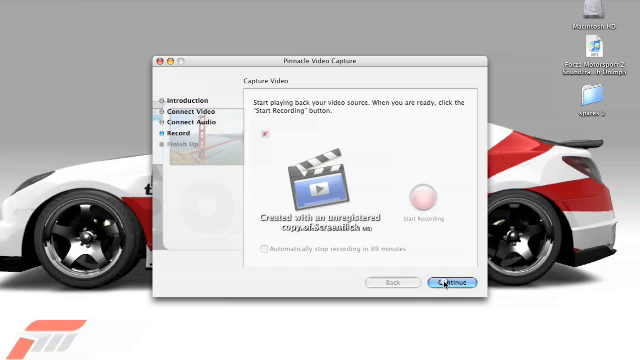
Step: Continue to Finish Up so the clip transfers to iTunes, then quit Pinnacle Video Capture
{"action": "left_click", "coordinate": [448, 280]}
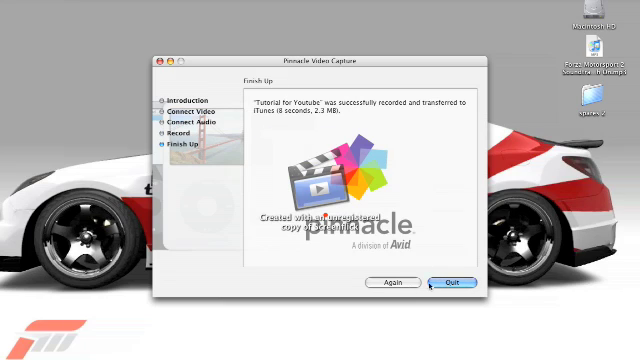
{"action": "left_click", "coordinate": [444, 282]}
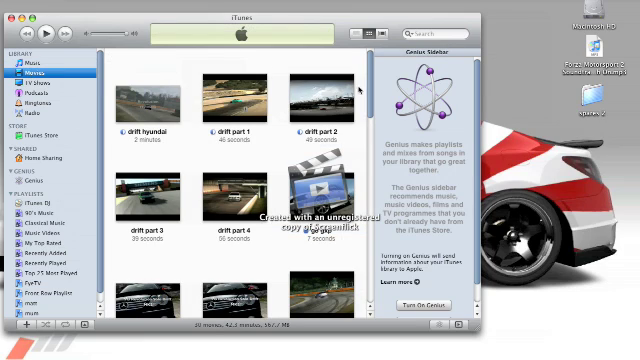
Step: Find 'Tutorial for Youtube' at the bottom of the Movies grid and play it in its own window
{"action": "scroll", "scroll_direction": "down", "scroll_amount": 3}
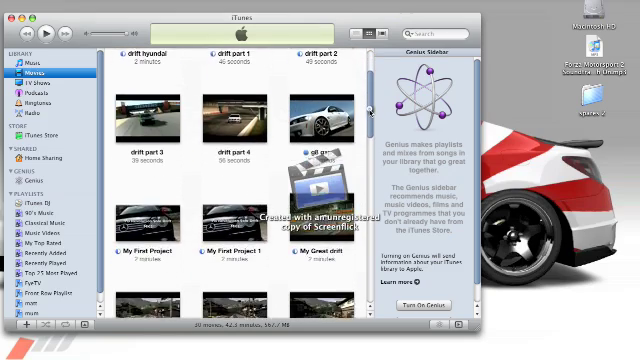
{"action": "scroll", "scroll_direction": "down", "scroll_amount": 3}
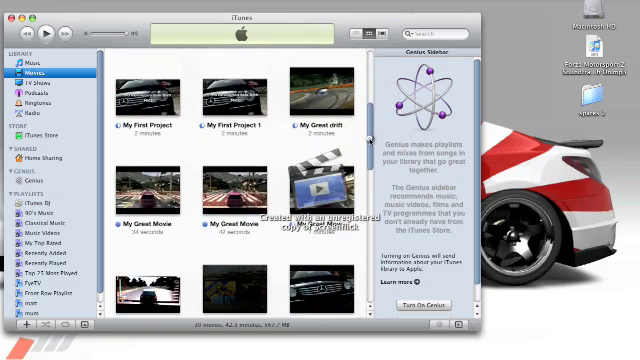
{"action": "scroll", "scroll_direction": "down", "scroll_amount": 3}
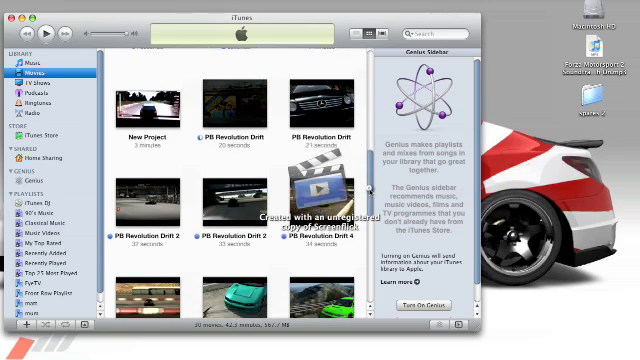
{"action": "scroll", "scroll_direction": "down", "scroll_amount": 3}
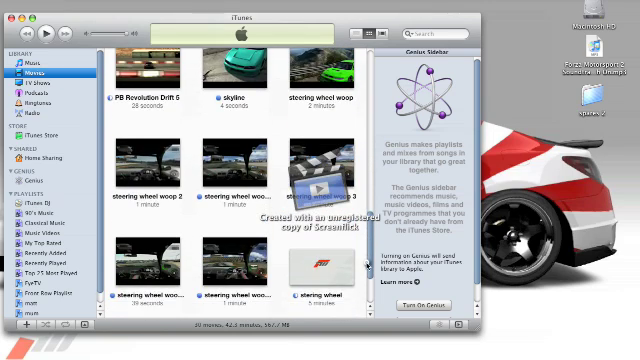
{"action": "scroll", "scroll_direction": "down", "scroll_amount": 3}
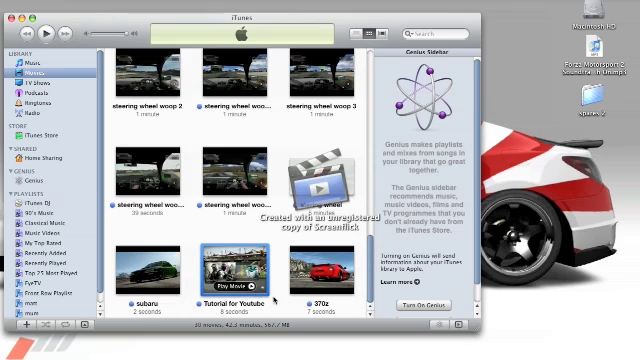
{"action": "double_click", "coordinate": [212, 264]}
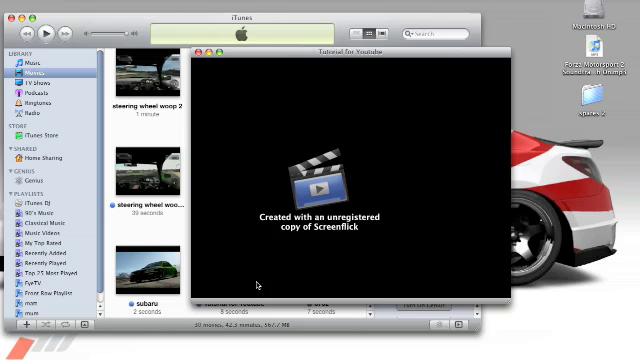
{"action": "left_click", "coordinate": [312, 192]}
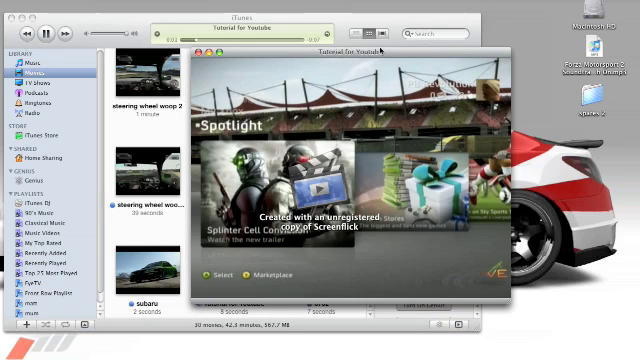